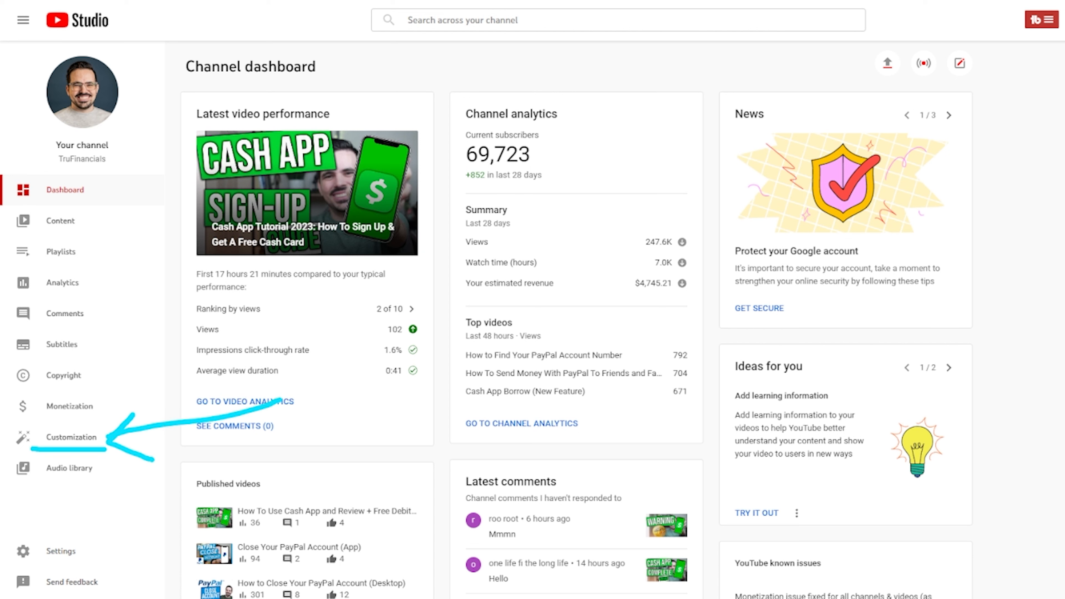
Step: Go to the channel Customization page from the Studio sidebar
click(71, 437)
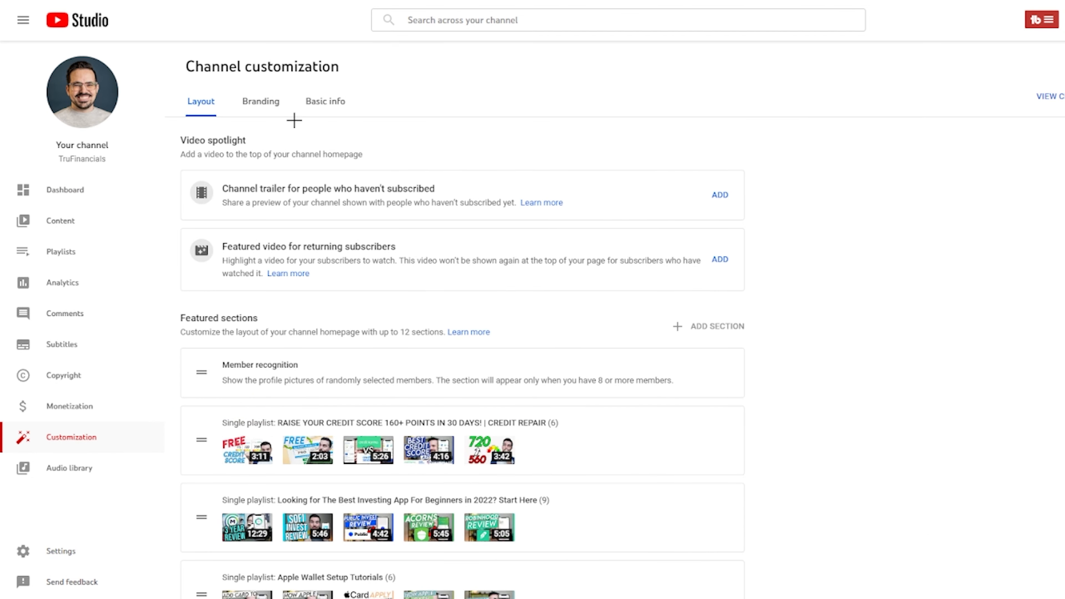
Step: Show the Basic info settings with the Links section (Free Stocks, Top Resources URLs)
click(325, 102)
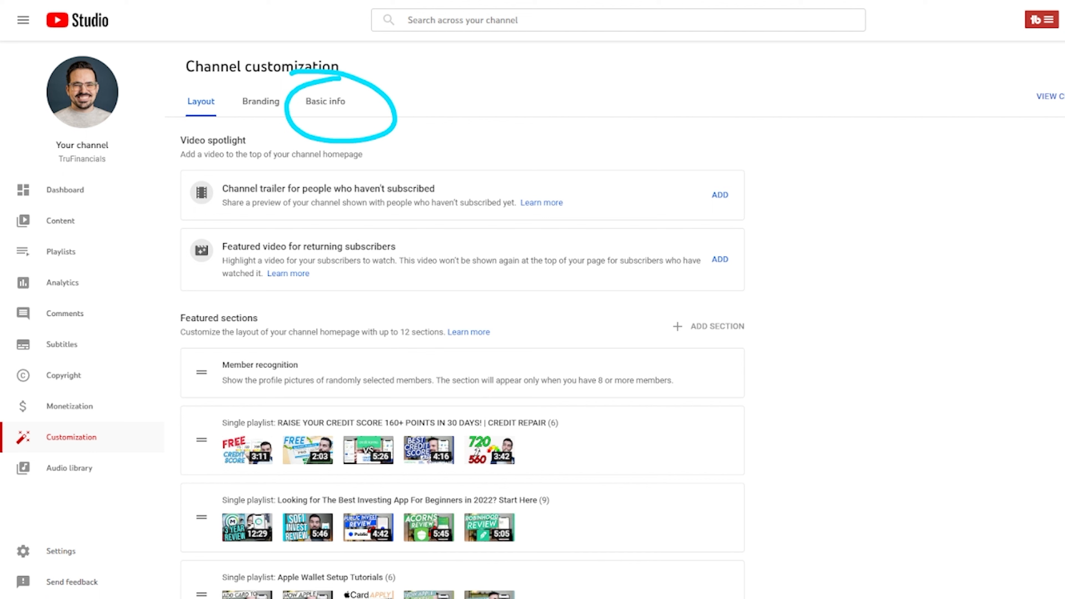
mouse_move(327, 107)
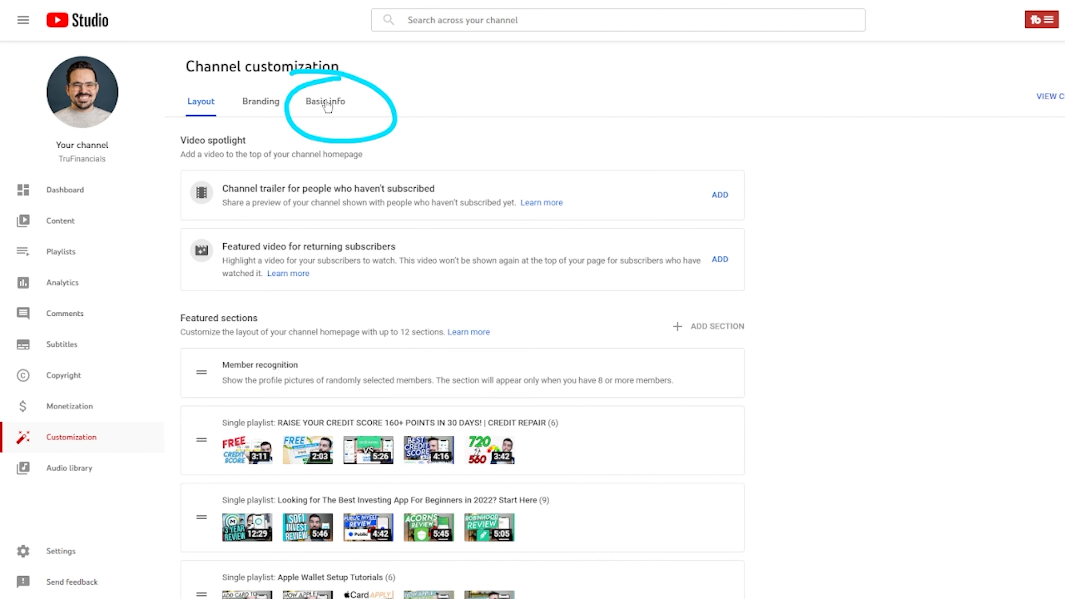
click(325, 101)
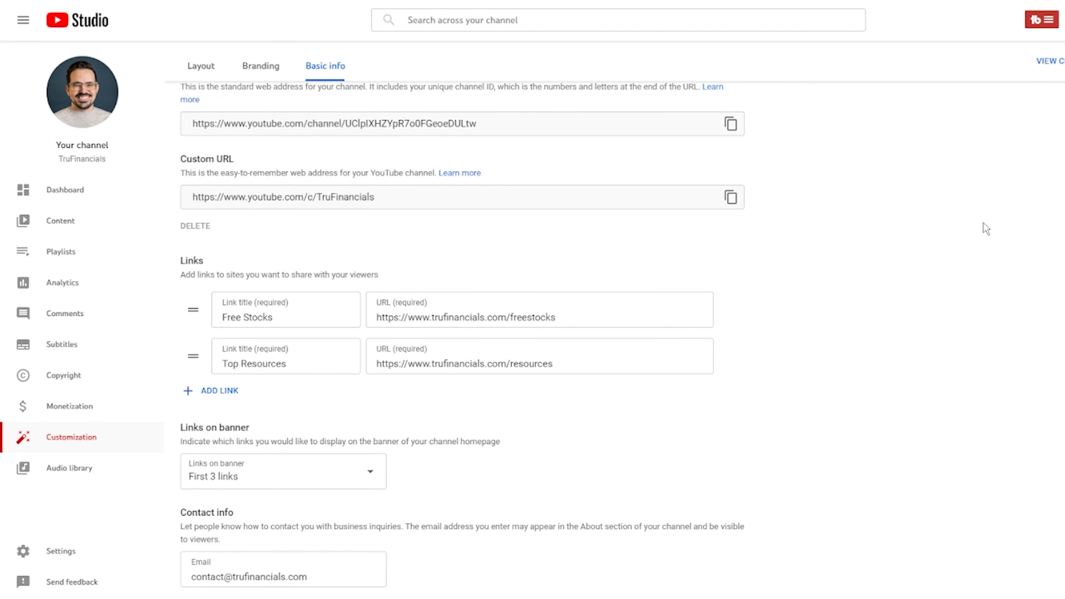
drag(238, 238, 194, 438)
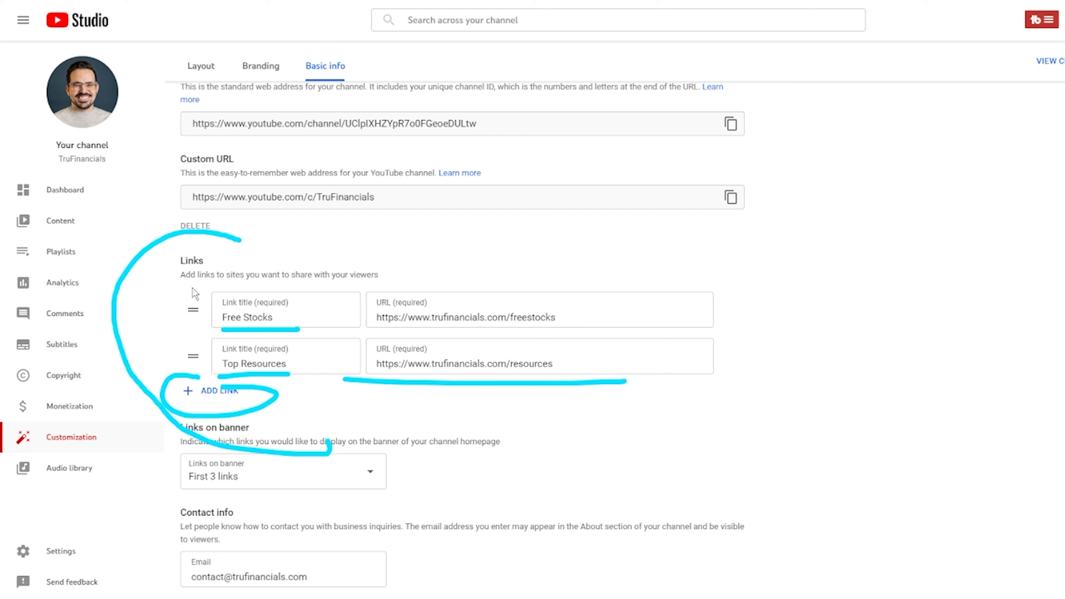
mouse_move(193, 306)
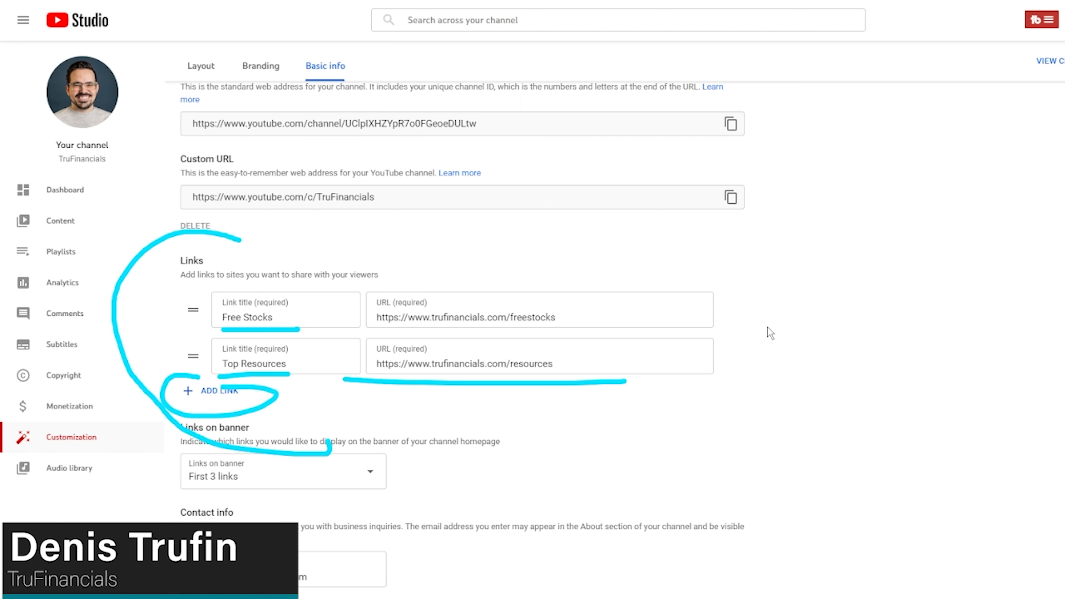
mouse_move(761, 332)
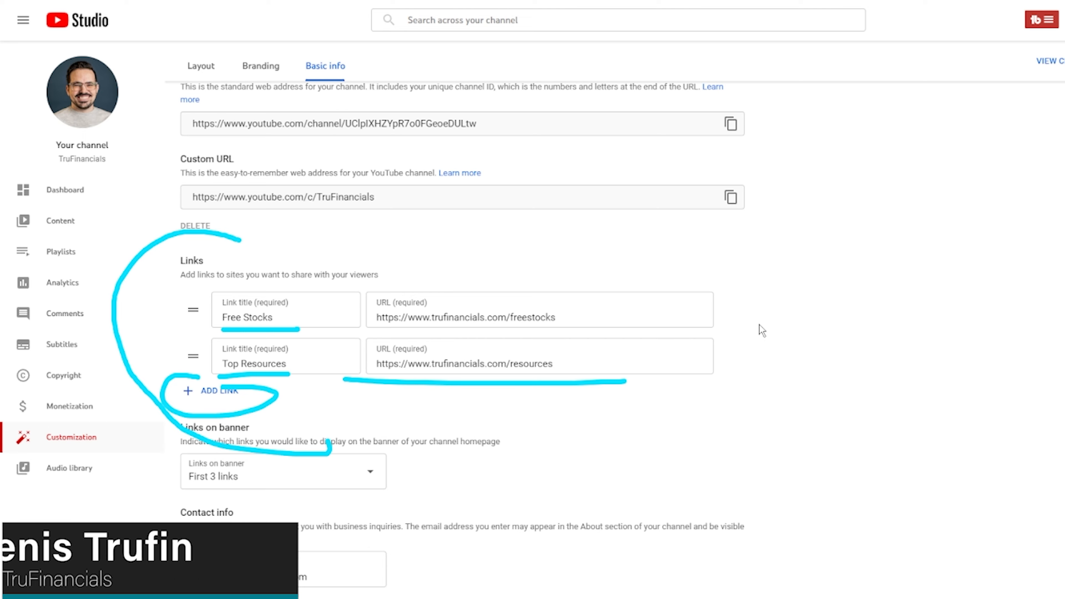